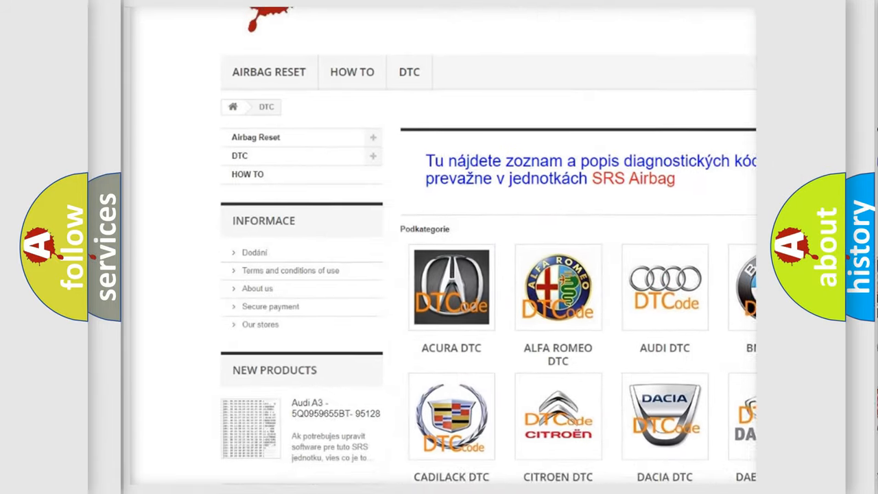
scroll("down", 3)
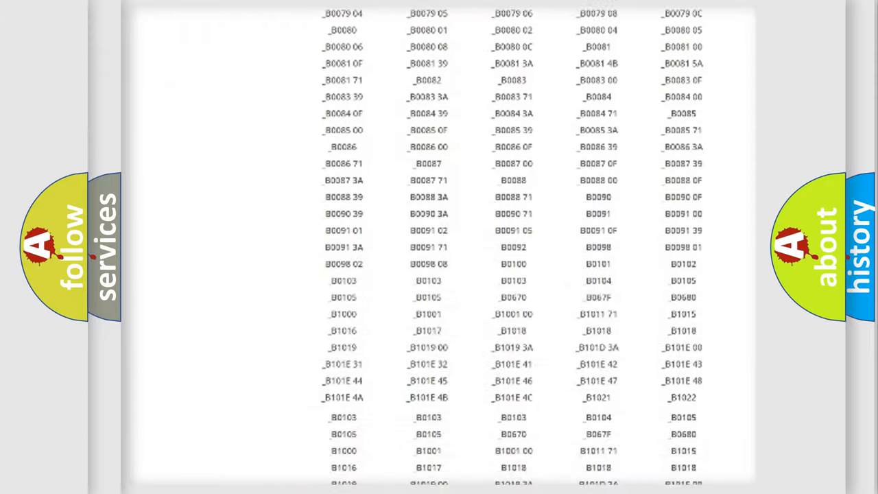
scroll("up", 3)
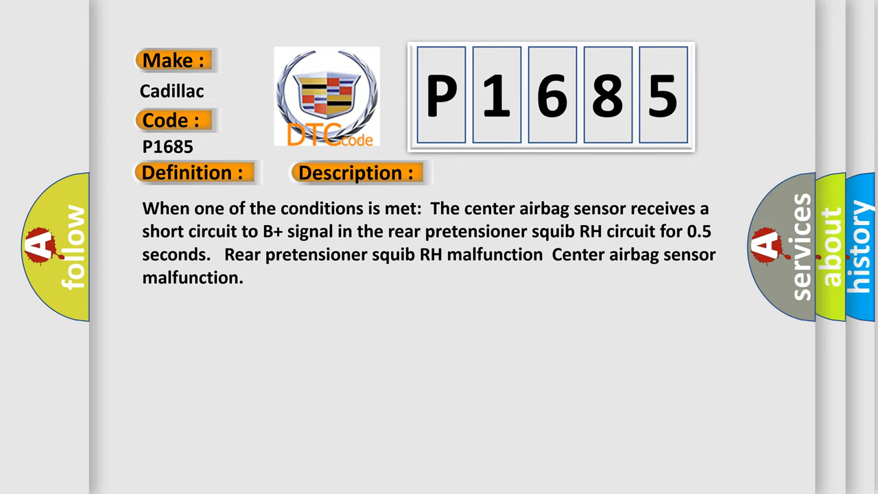
left_click(502, 172)
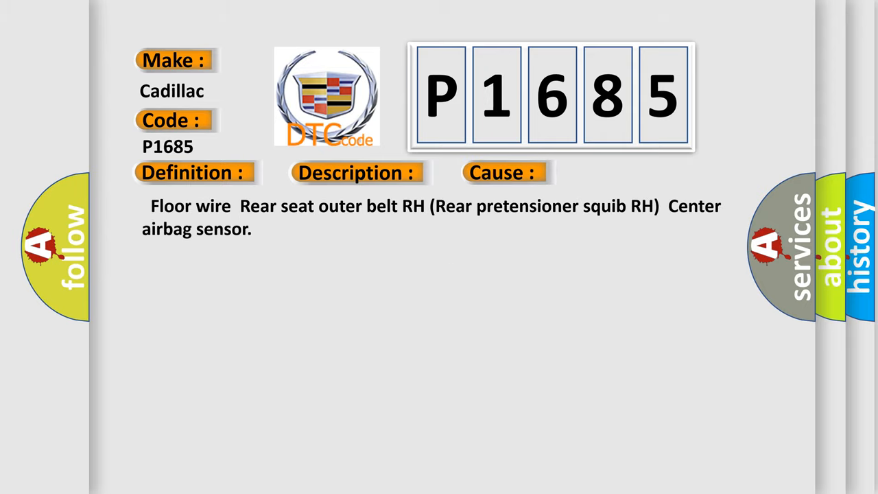